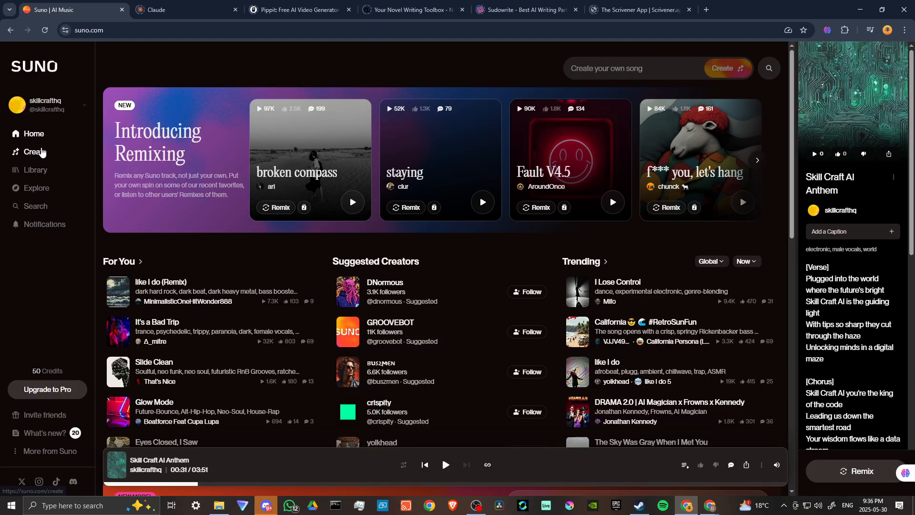
# Go to the Create page and empty the Lyrics box of the stray transcribed text
pyautogui.click(34, 152)
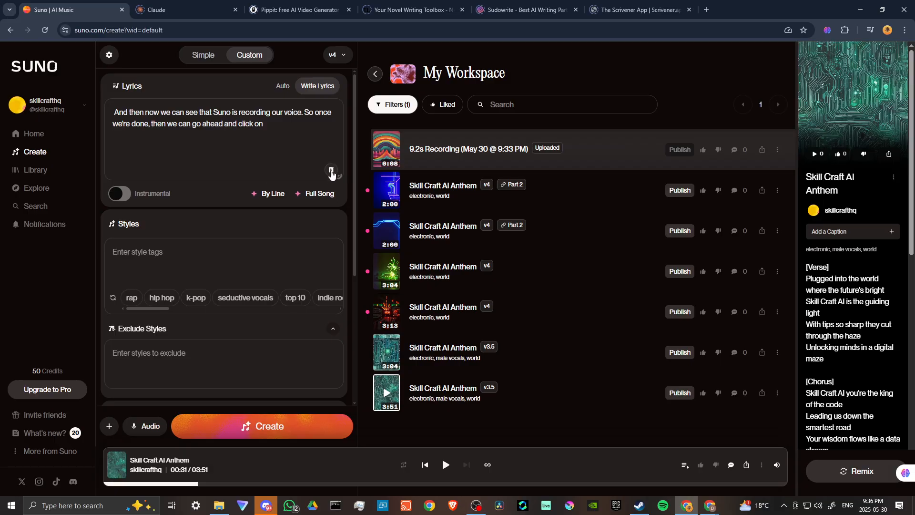
pyautogui.click(331, 170)
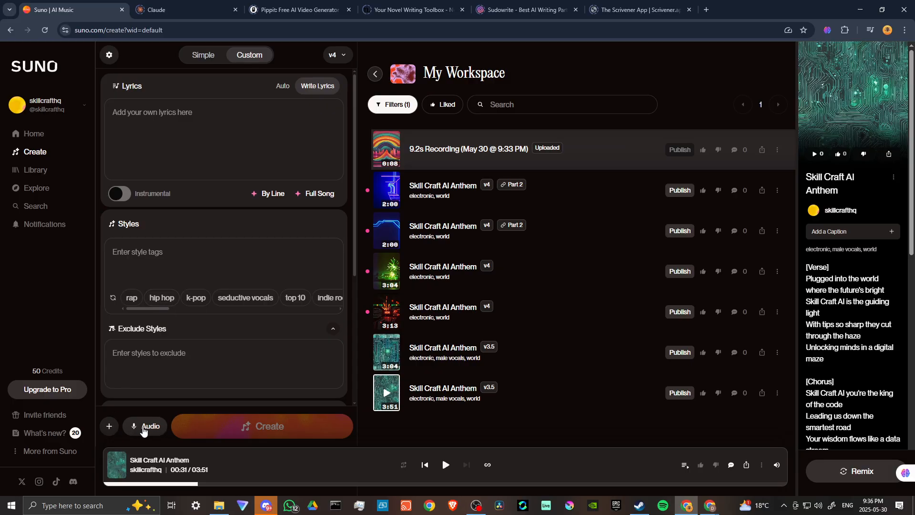
# Explore the Audio and + add panels, ending with the Upload Audio dialog open
pyautogui.click(143, 426)
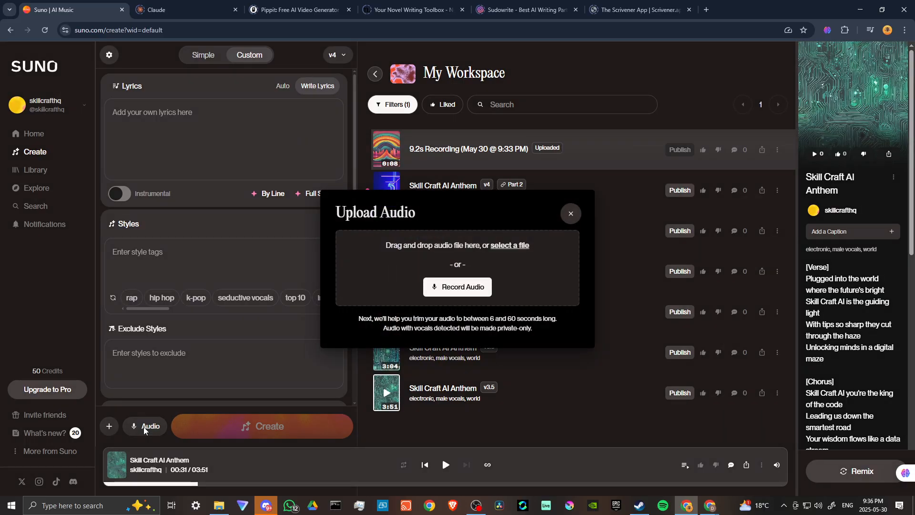
pyautogui.moveTo(358, 295)
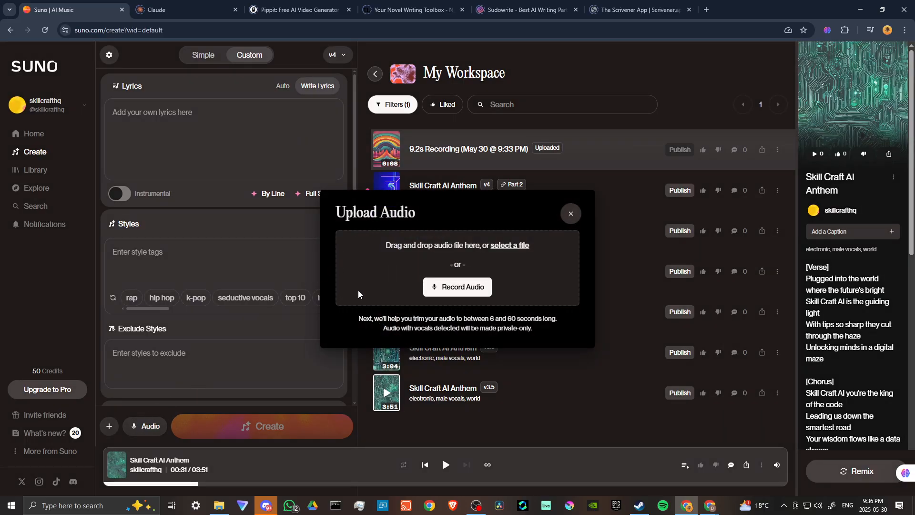
pyautogui.click(570, 213)
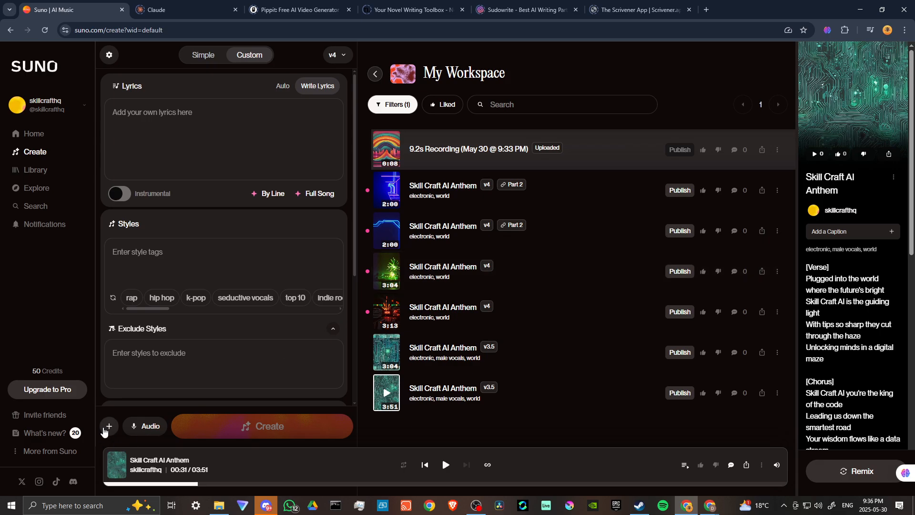
pyautogui.click(109, 426)
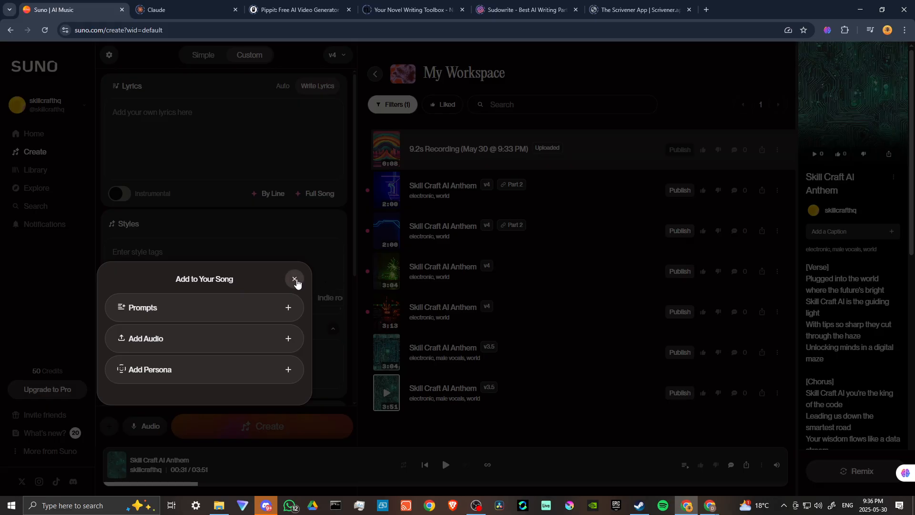
pyautogui.click(294, 279)
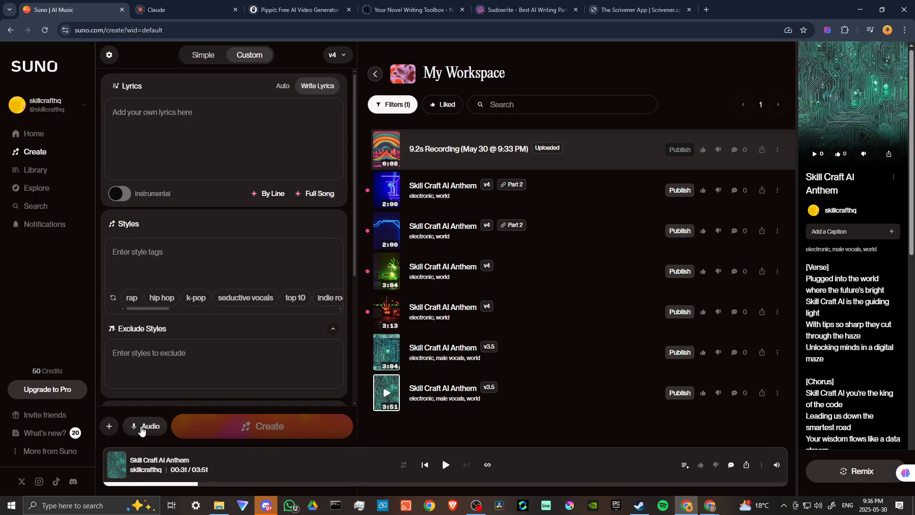
pyautogui.click(145, 426)
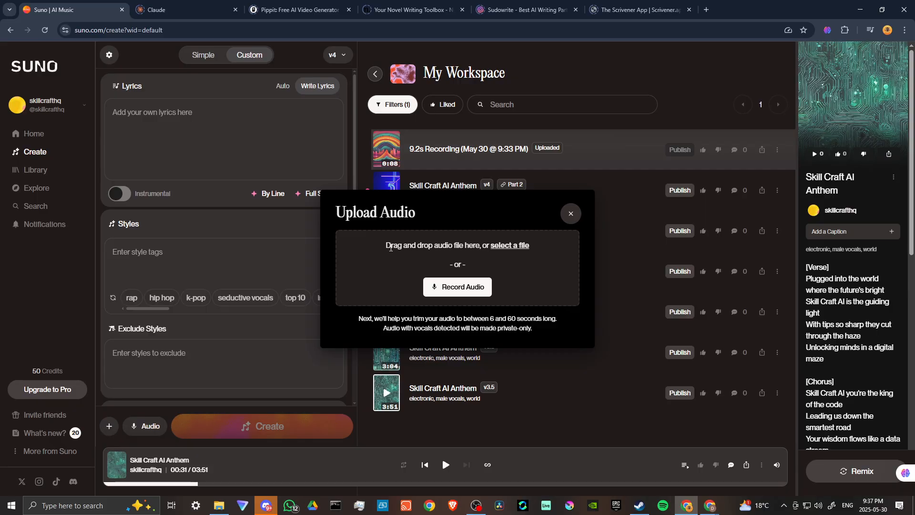
pyautogui.moveTo(379, 272)
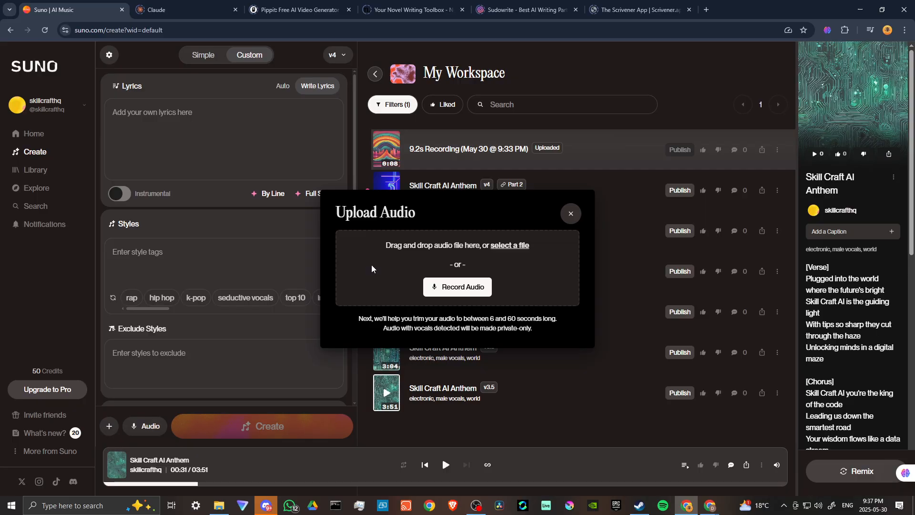
pyautogui.moveTo(470, 287)
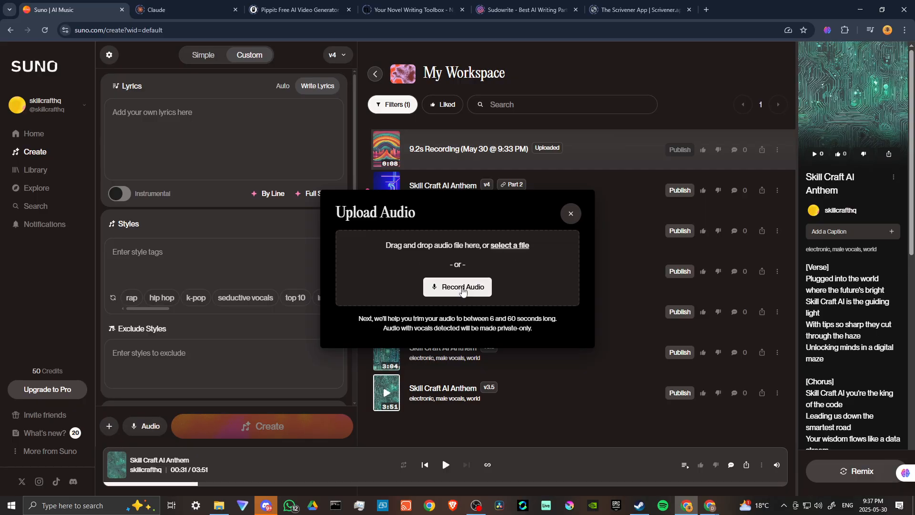
# Record a microphone vocal clip, keep it untrimmed, accept Vocals Detected and save it
pyautogui.click(457, 287)
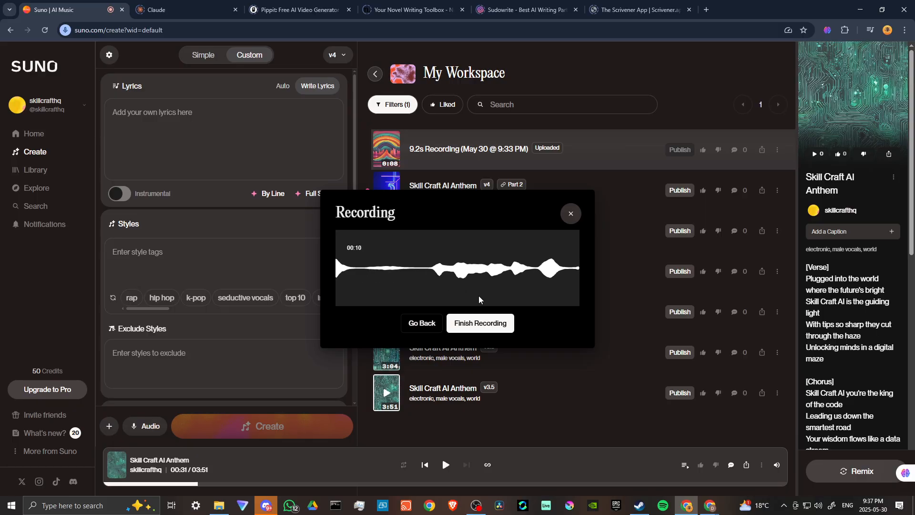
pyautogui.click(479, 322)
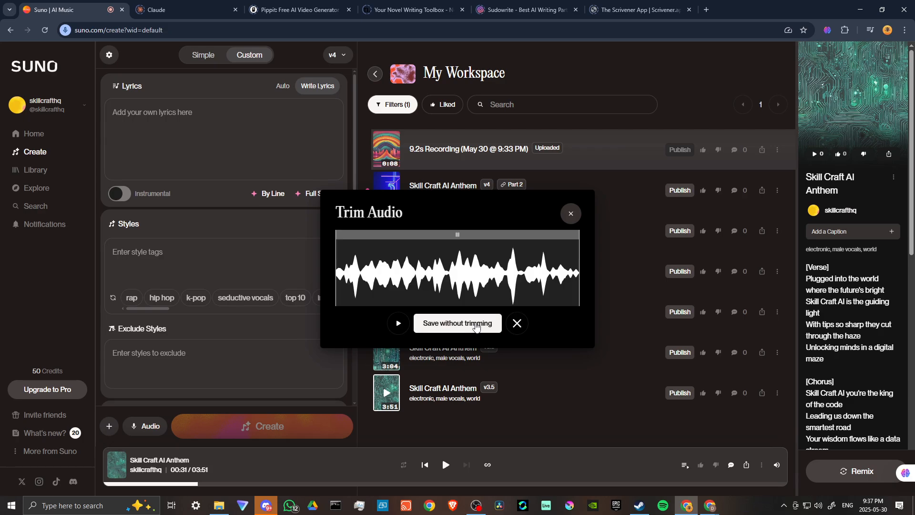
pyautogui.click(457, 323)
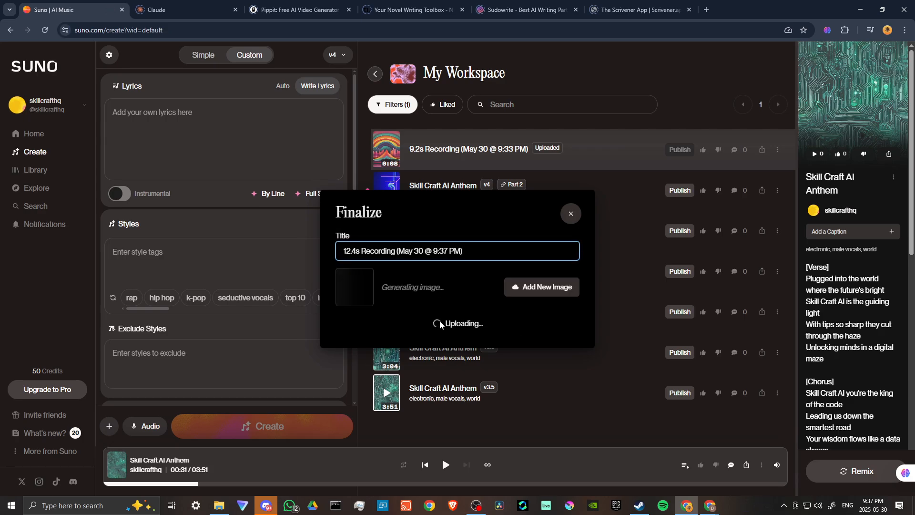
pyautogui.moveTo(442, 330)
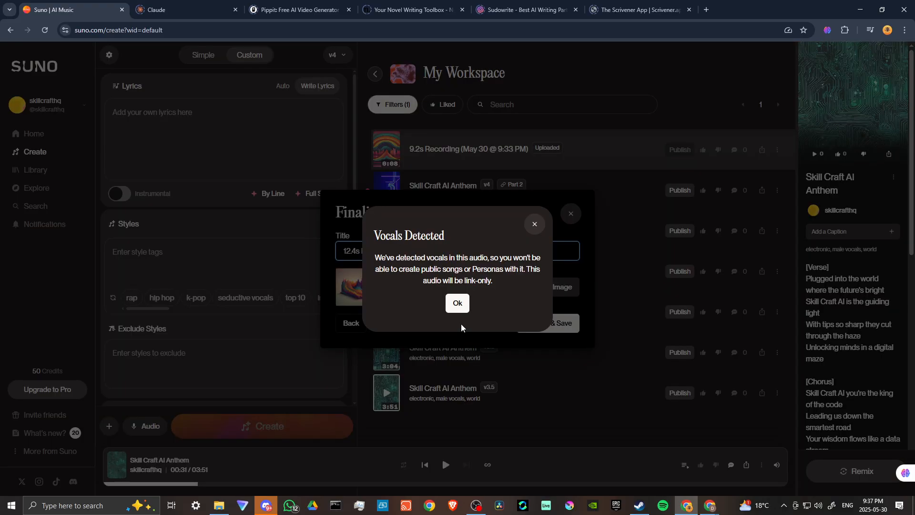
pyautogui.click(457, 303)
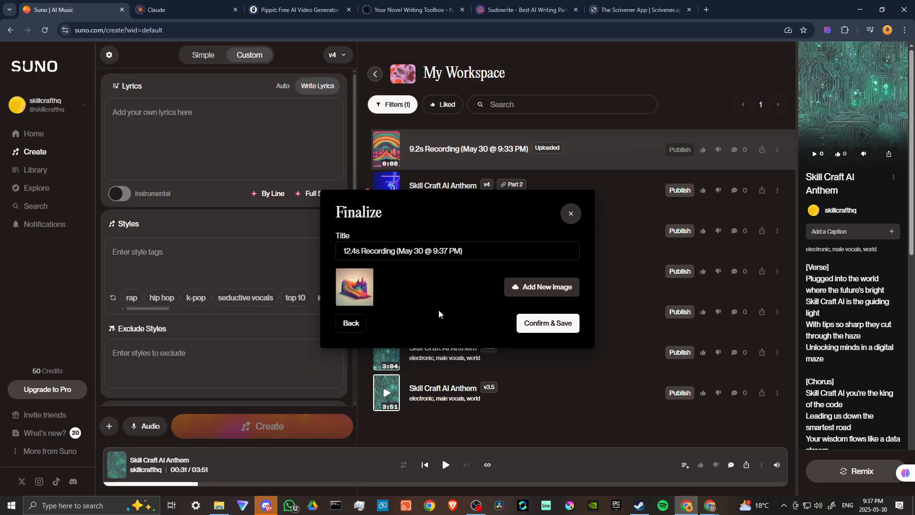
pyautogui.click(548, 322)
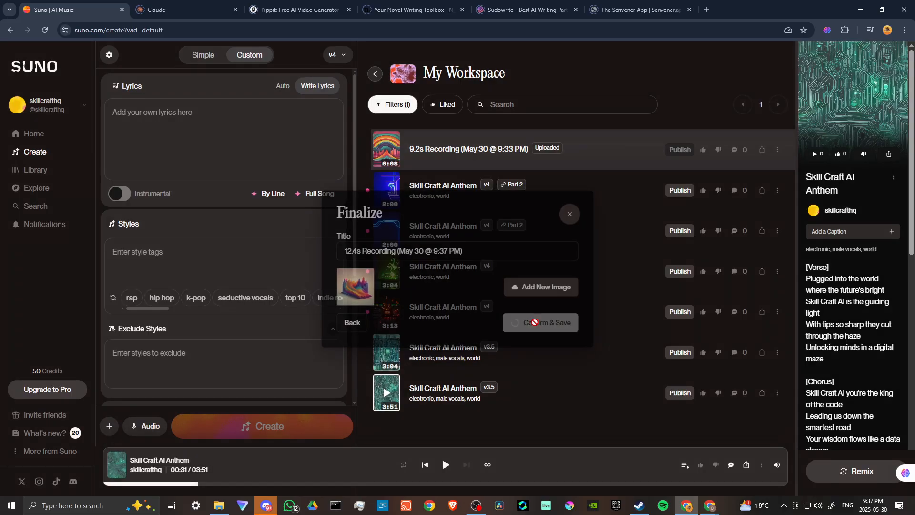
# Confirm saving the 12.4s recording and bring up its more-actions menu in the workspace
pyautogui.click(540, 322)
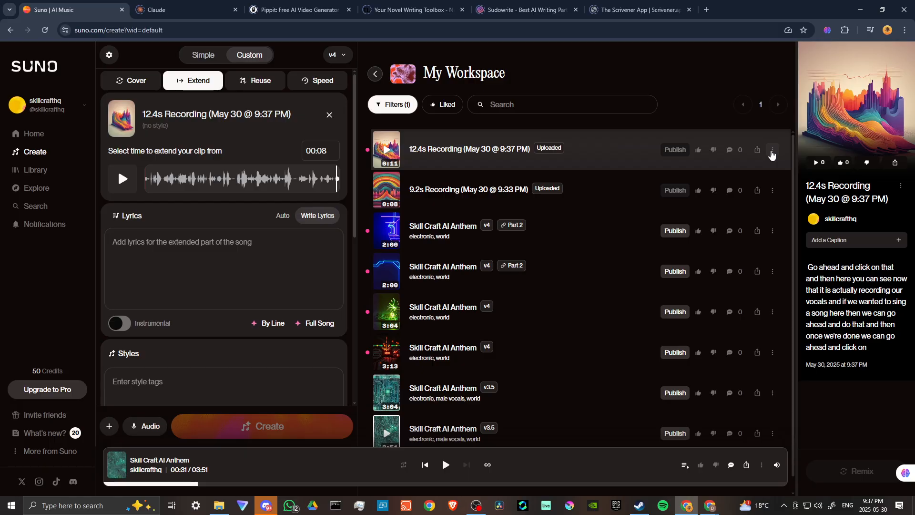
pyautogui.click(772, 150)
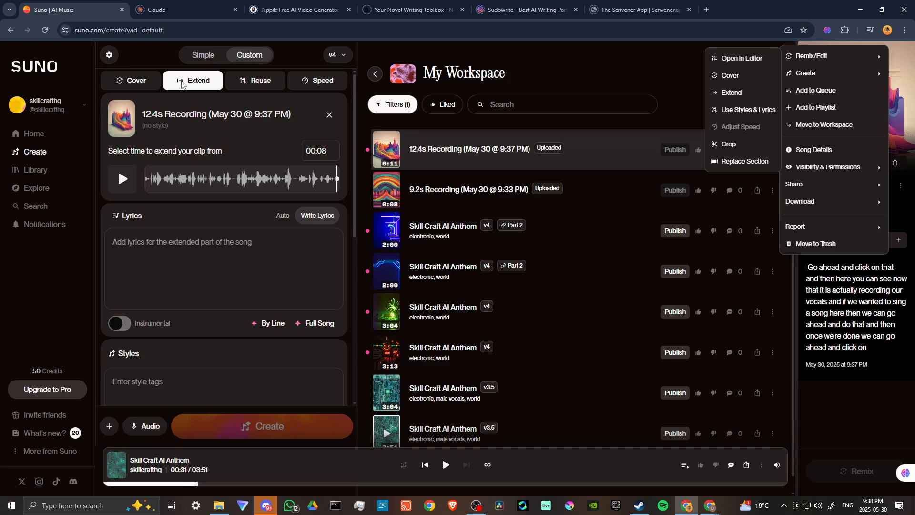
pyautogui.moveTo(299, 253)
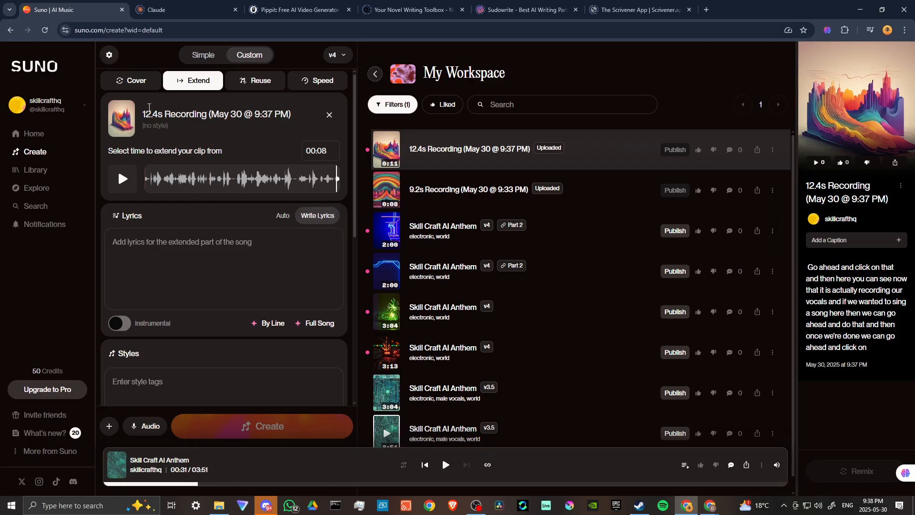
pyautogui.moveTo(243, 278)
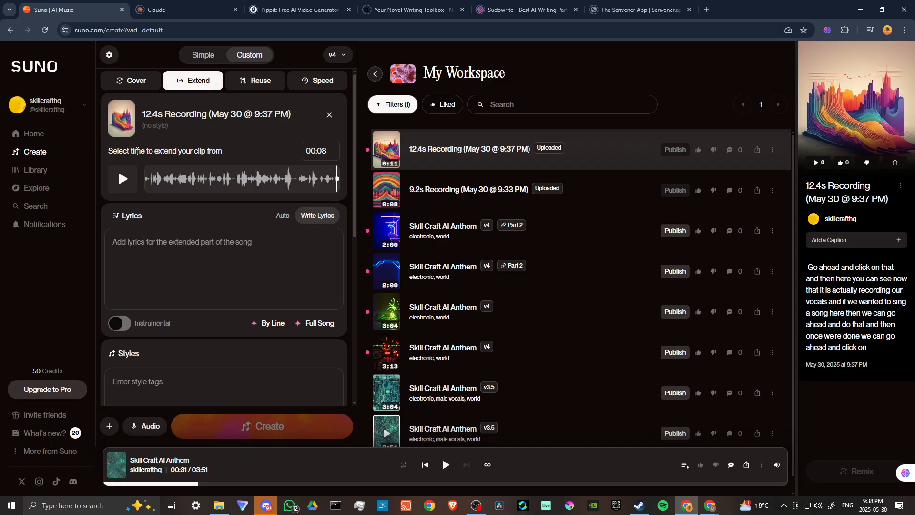
pyautogui.moveTo(339, 176)
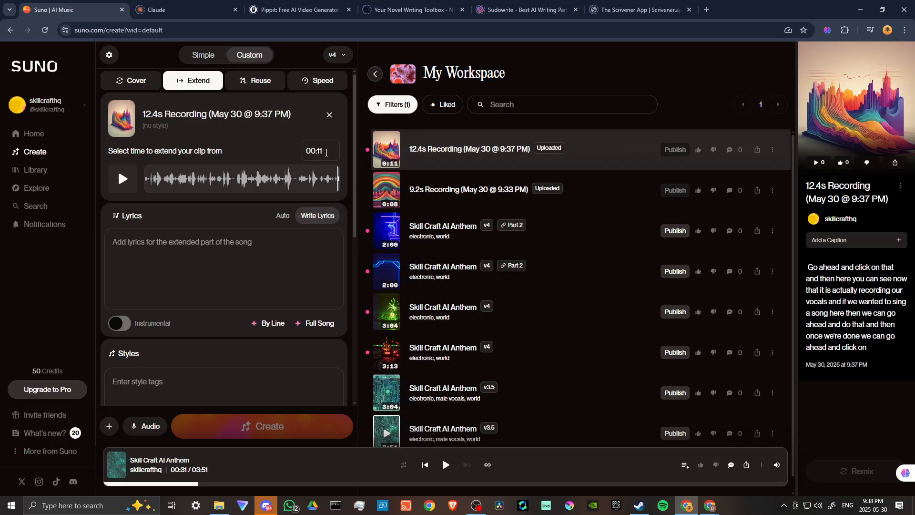
pyautogui.moveTo(191, 166)
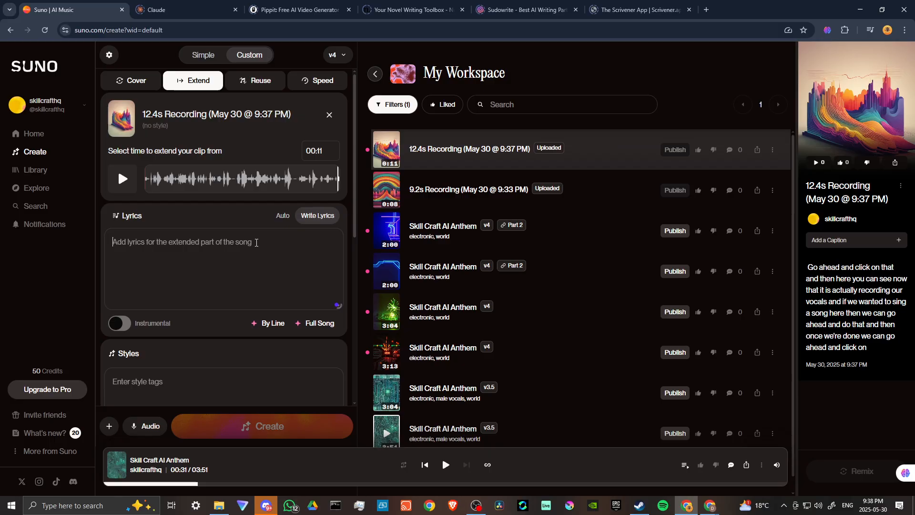
pyautogui.moveTo(208, 276)
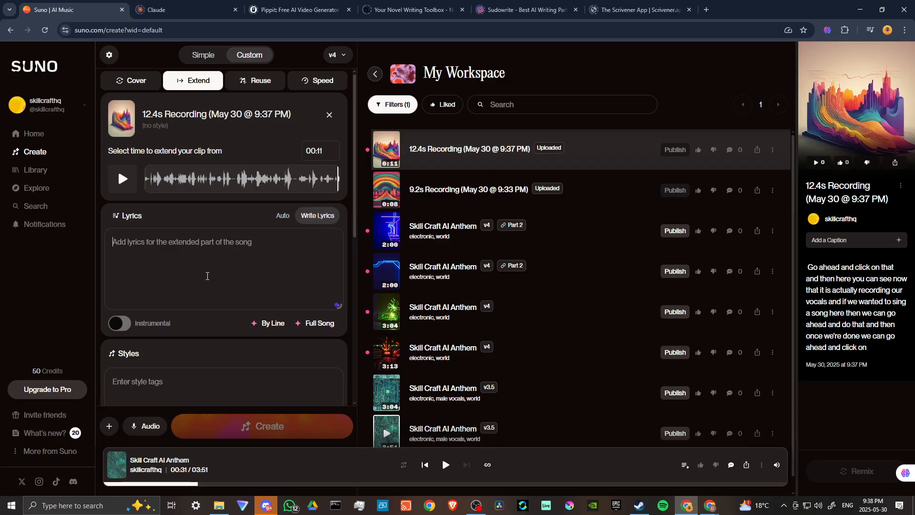
# Add the 'rap' style tag to the extension and start generating with Create
pyautogui.scroll(-3)
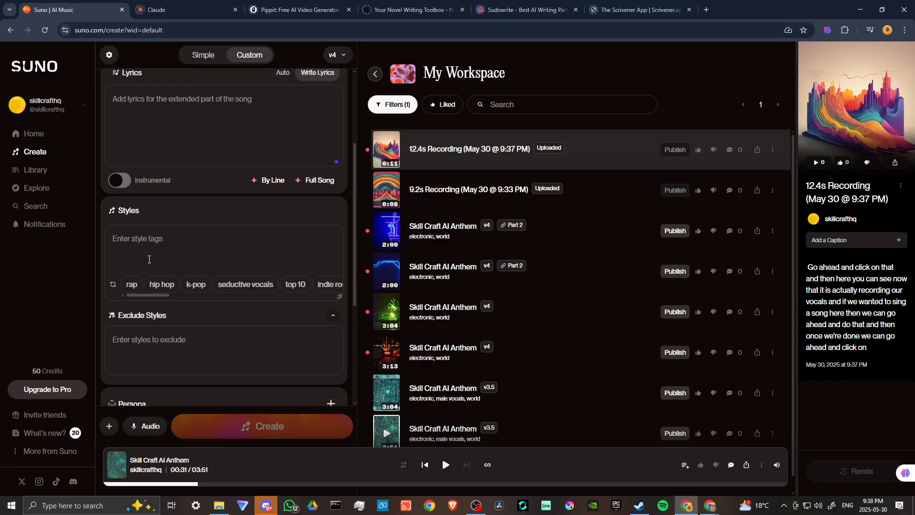
pyautogui.moveTo(313, 286)
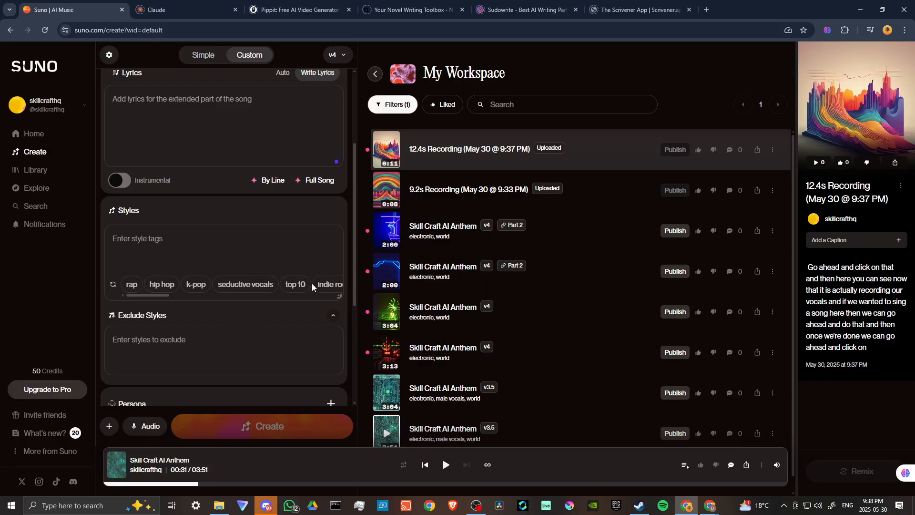
pyautogui.click(132, 284)
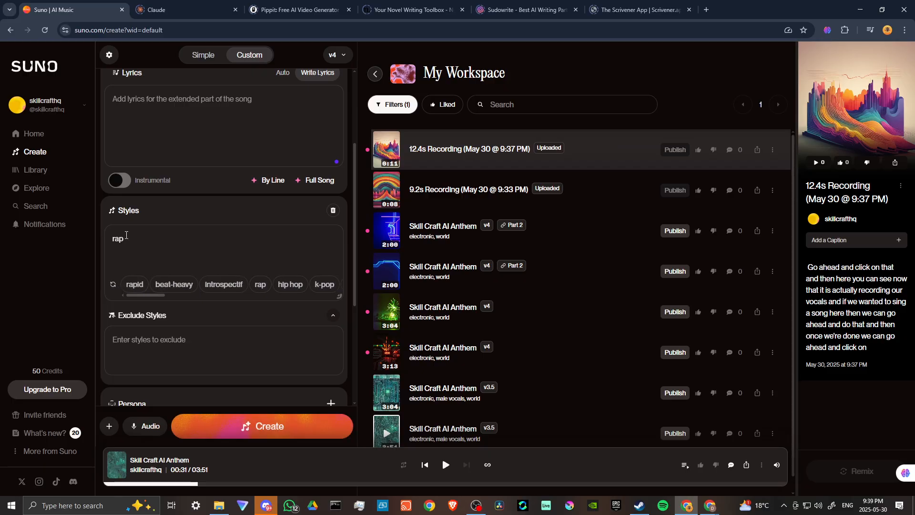
pyautogui.scroll(-3)
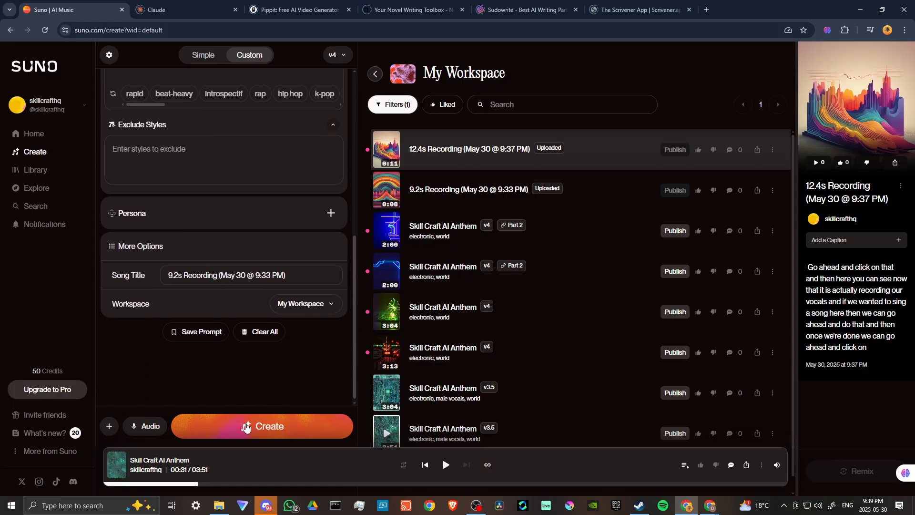
pyautogui.click(262, 426)
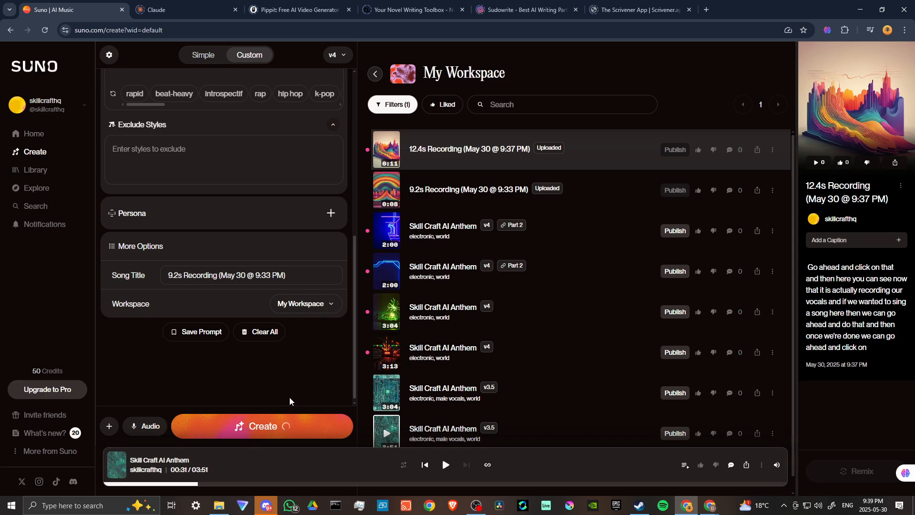
# Wait for generation until two v4 Part 2 rap tracks appear atop My Workspace
pyautogui.click(261, 426)
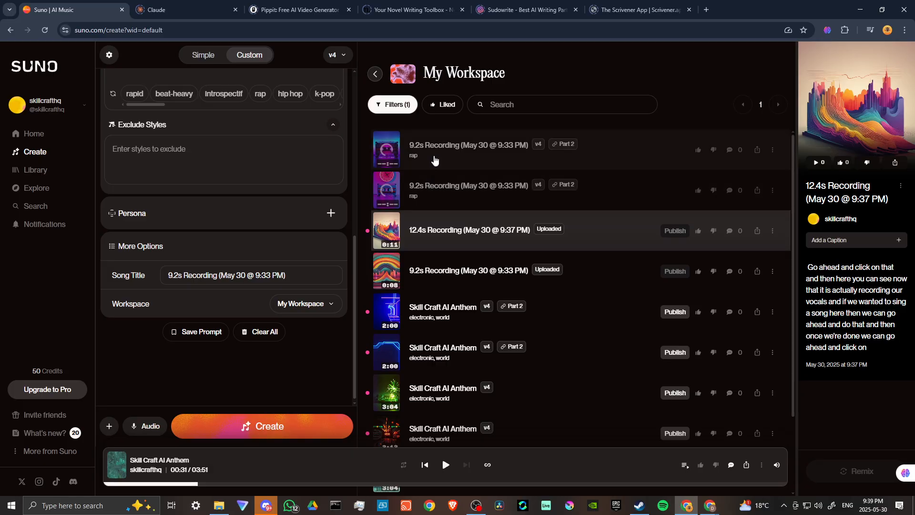
pyautogui.moveTo(454, 197)
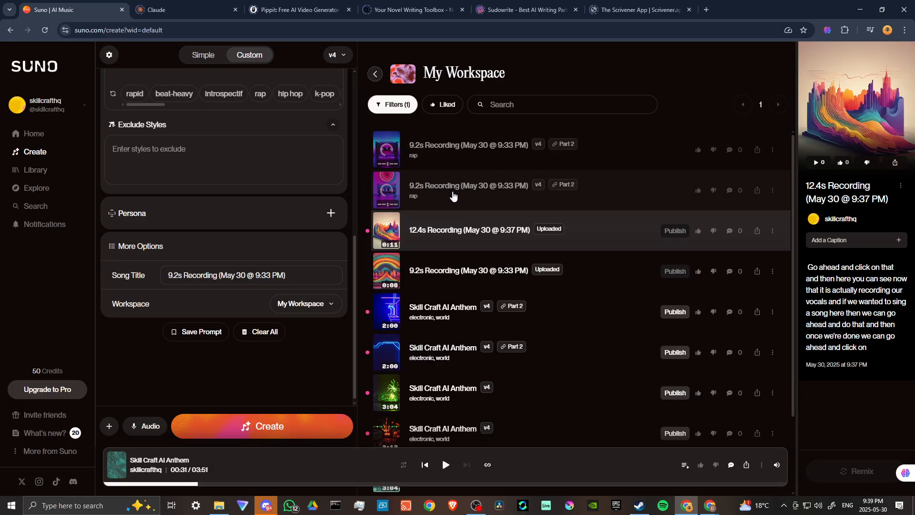
pyautogui.moveTo(564, 189)
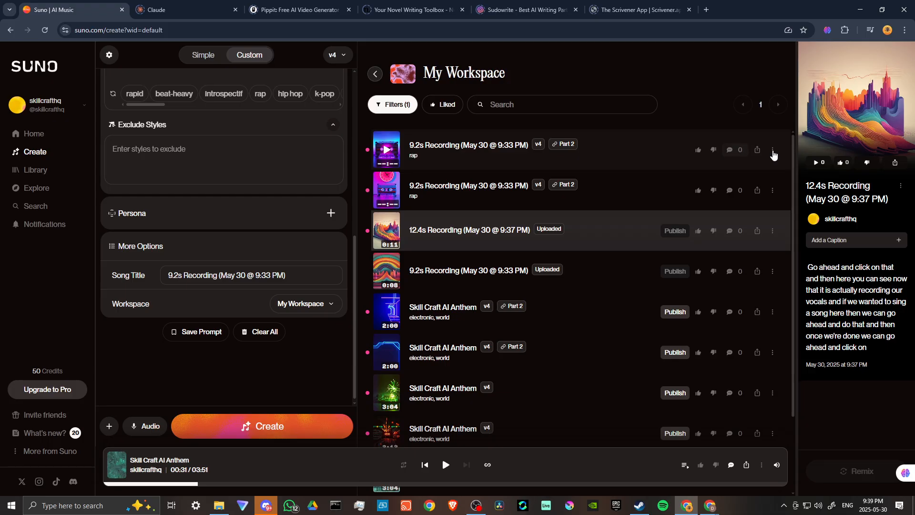
# Show the top rap track's Download submenu with MP3 Audio and video choices
pyautogui.click(772, 149)
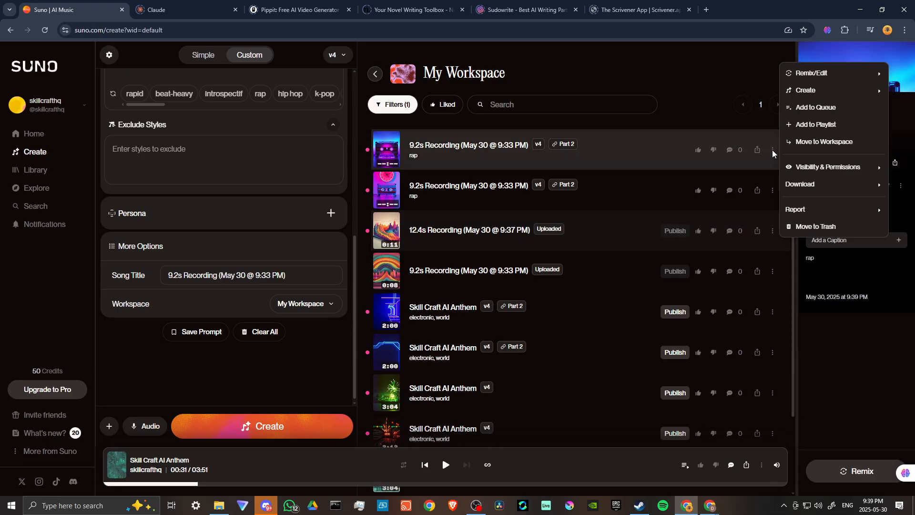
pyautogui.click(800, 184)
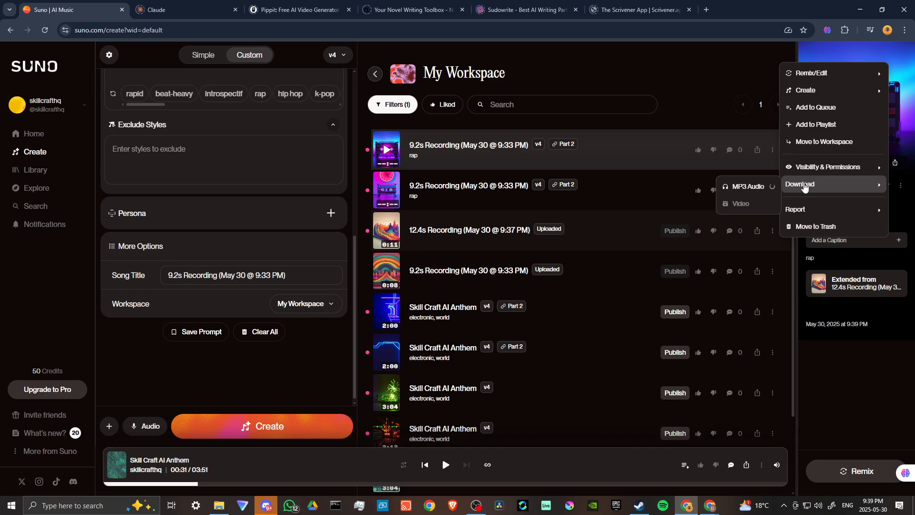
pyautogui.moveTo(748, 187)
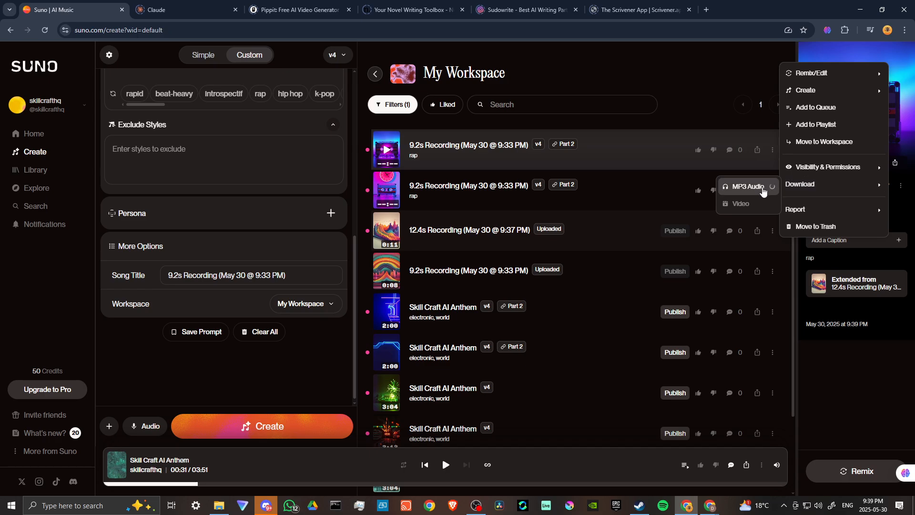
pyautogui.moveTo(747, 186)
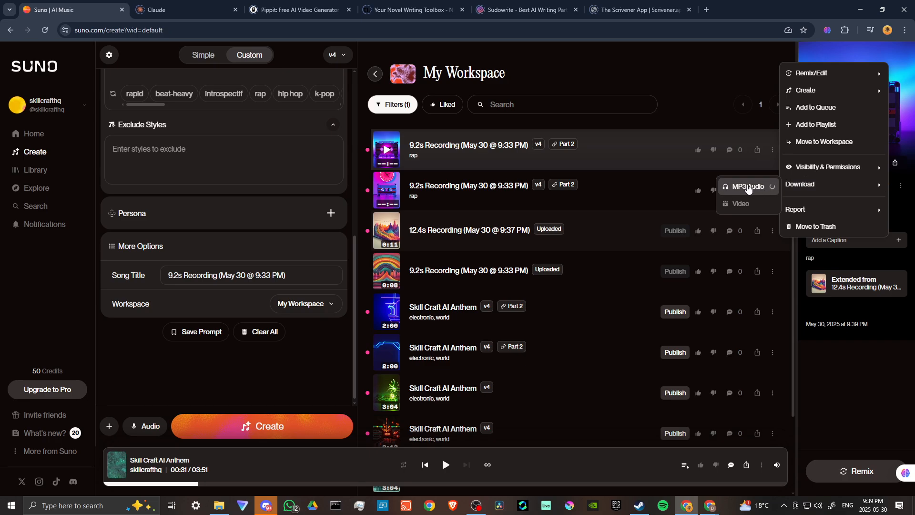